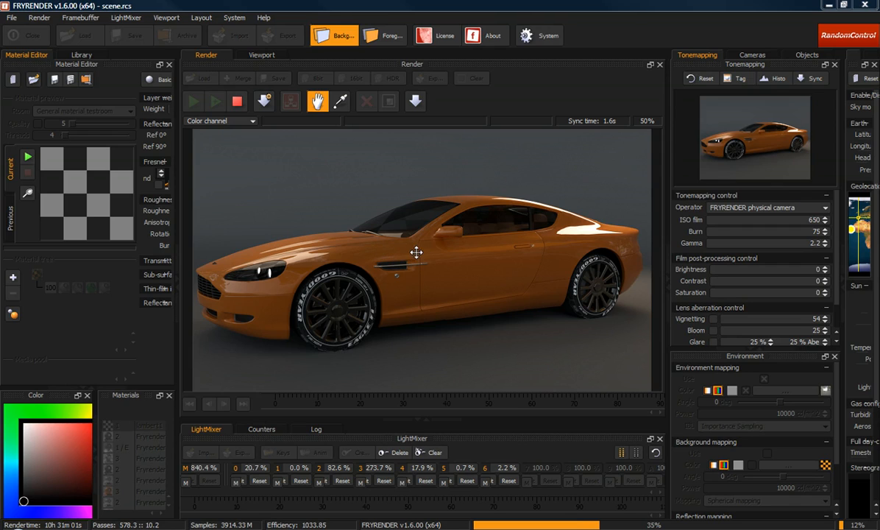
{"action": "mouse_move", "coordinate": [424, 400]}
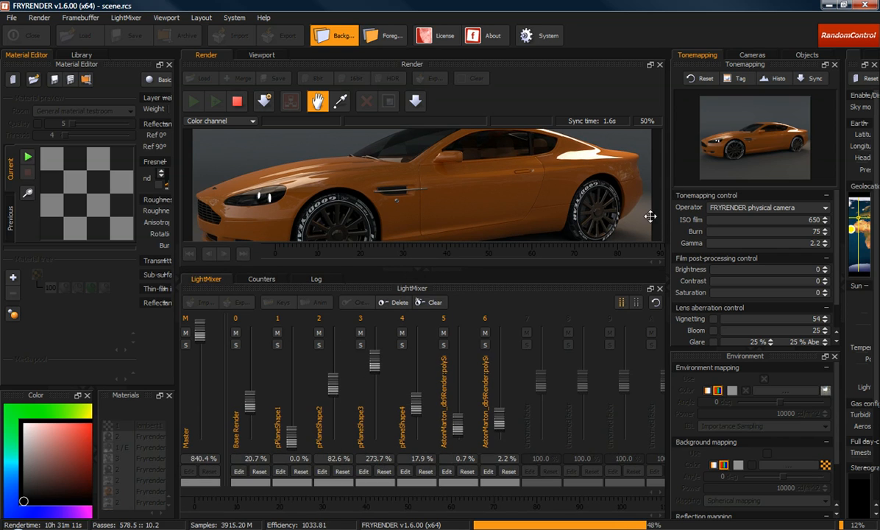
{"action": "mouse_move", "coordinate": [406, 185]}
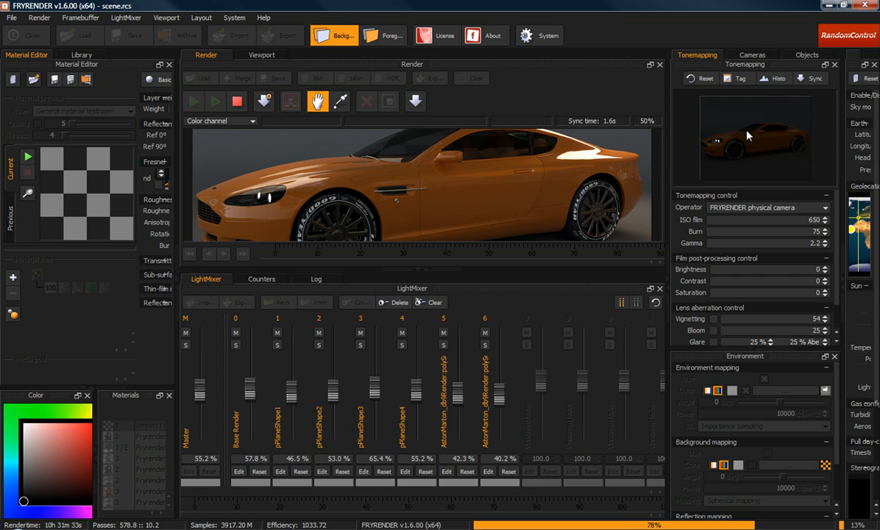
{"action": "mouse_move", "coordinate": [756, 150]}
{"action": "type", "text": "100"}
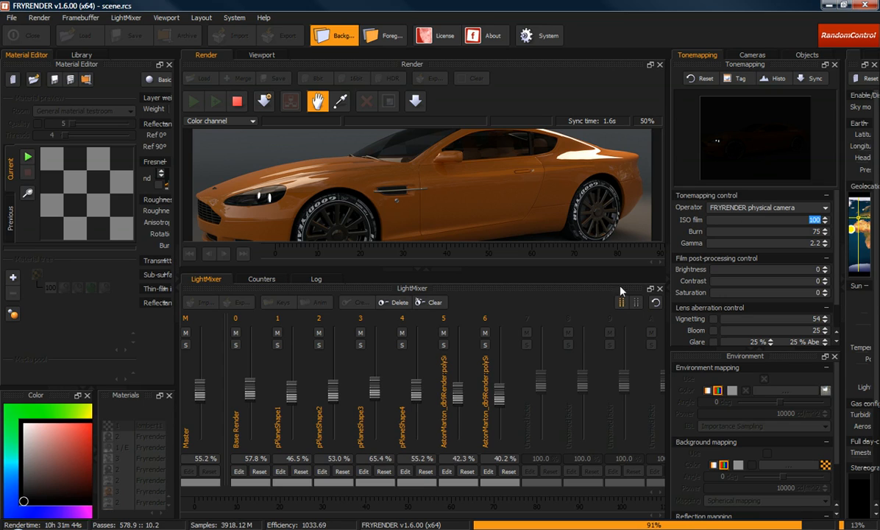
{"action": "mouse_move", "coordinate": [227, 389]}
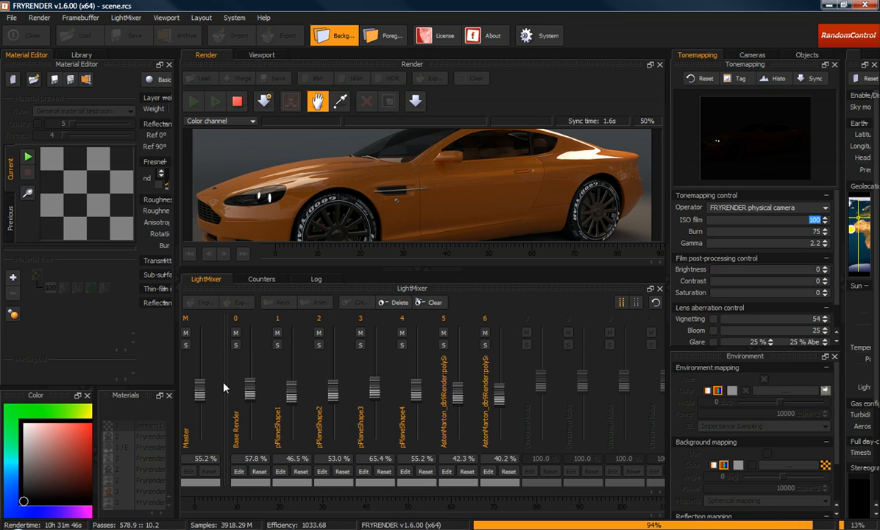
{"action": "mouse_move", "coordinate": [293, 394]}
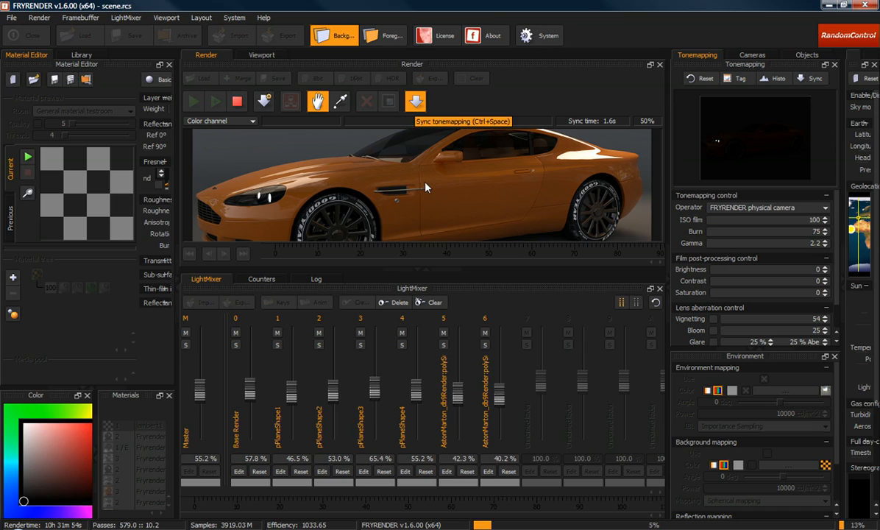
Step: Sync the tonemapping to the render, then turn pPlaneShape4 nearly off and boost another plane light
{"action": "left_click", "coordinate": [415, 100]}
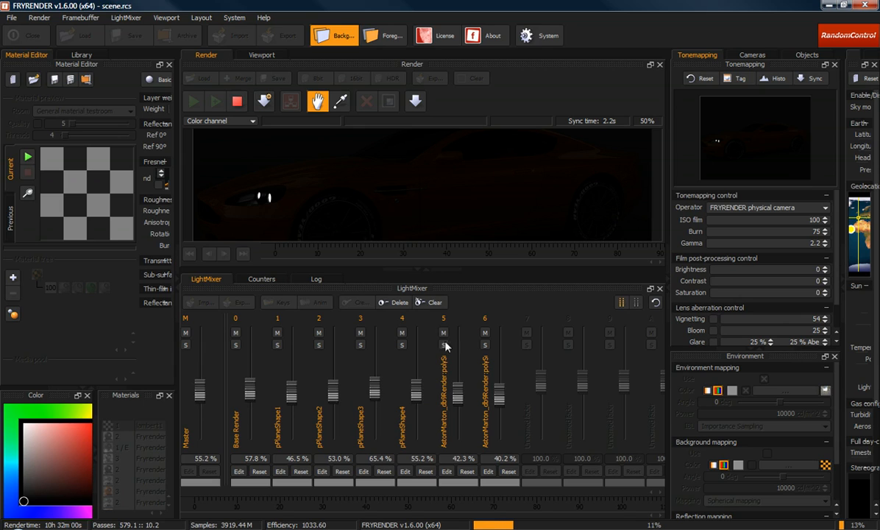
{"action": "mouse_move", "coordinate": [463, 406]}
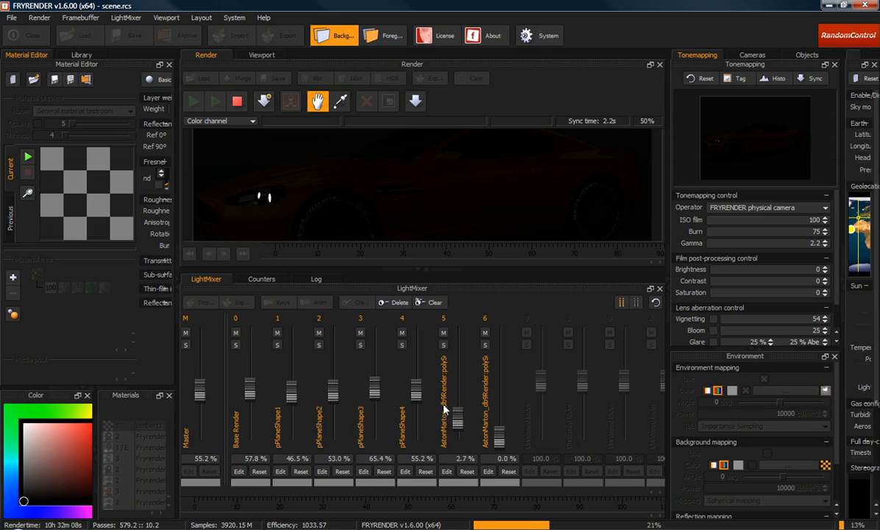
{"action": "left_click_drag", "start_coordinate": [415, 401], "coordinate": [415, 338]}
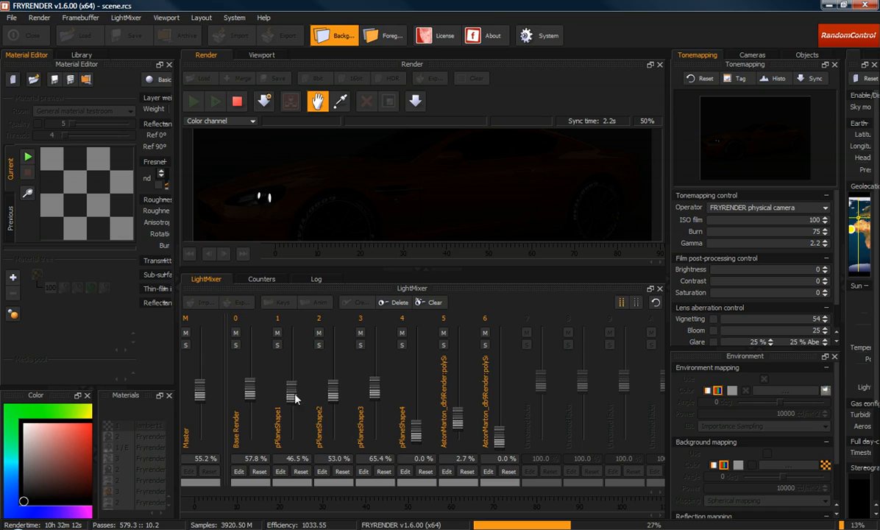
{"action": "left_click_drag", "start_coordinate": [292, 397], "coordinate": [291, 341]}
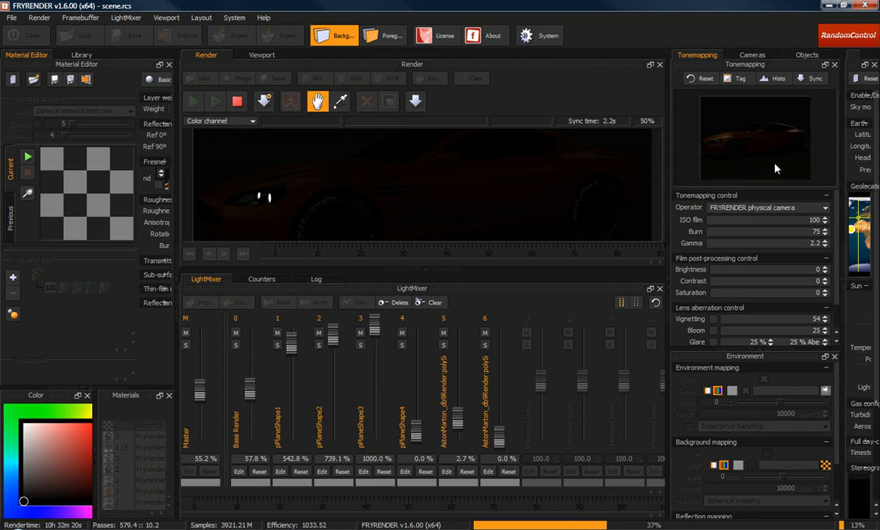
{"action": "mouse_move", "coordinate": [758, 141]}
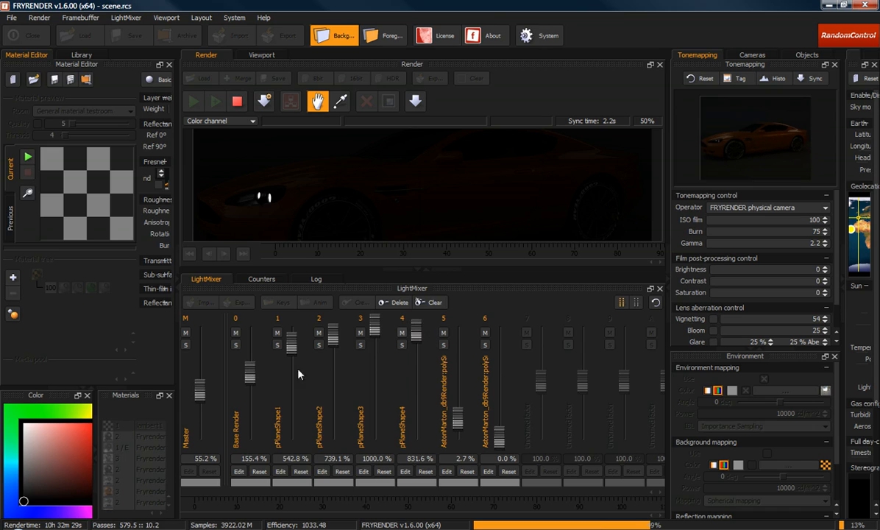
Step: Push the Master fader up toward 507% and fine-tune the individual plane-light levels
{"action": "left_click_drag", "start_coordinate": [200, 376], "coordinate": [200, 375]}
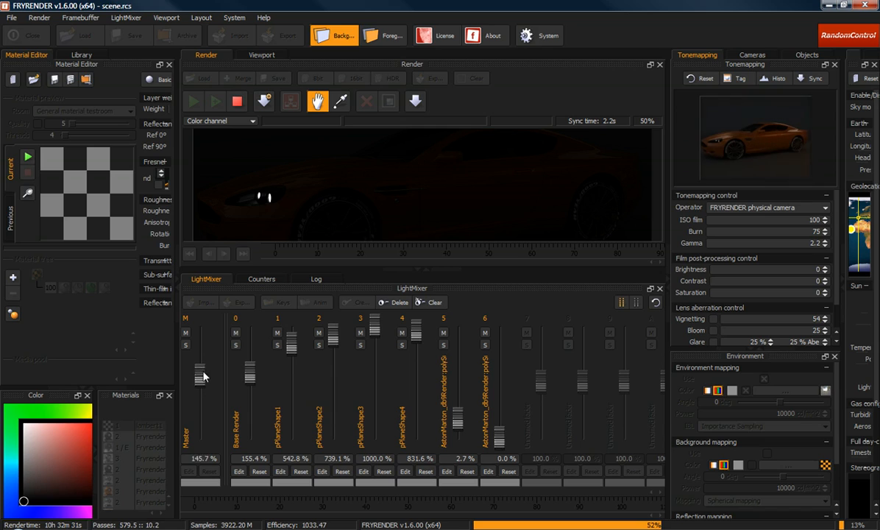
{"action": "left_click_drag", "start_coordinate": [200, 376], "coordinate": [200, 367]}
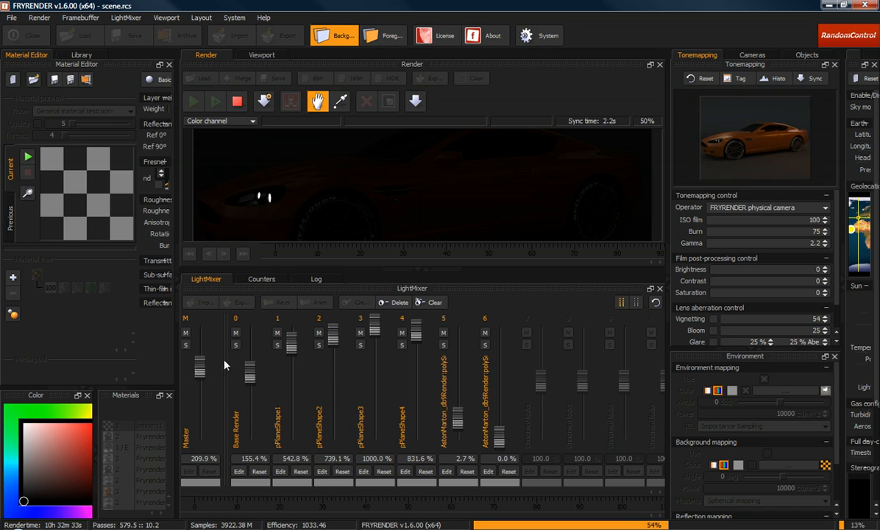
{"action": "left_click_drag", "start_coordinate": [251, 360], "coordinate": [250, 390]}
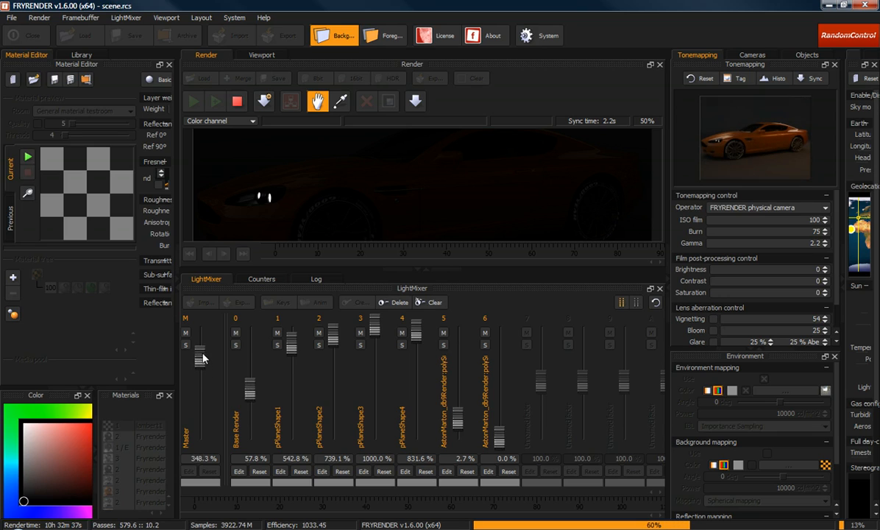
{"action": "left_click_drag", "start_coordinate": [200, 359], "coordinate": [200, 347]}
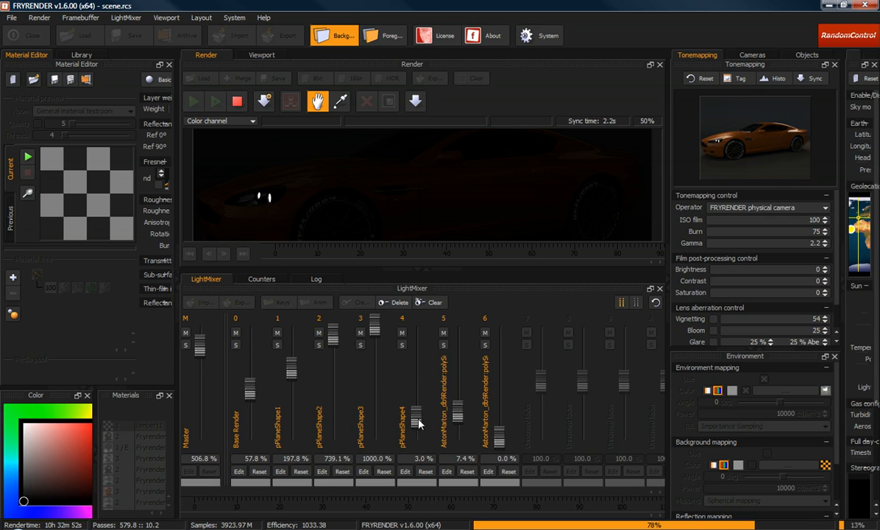
{"action": "left_click_drag", "start_coordinate": [415, 424], "coordinate": [415, 385]}
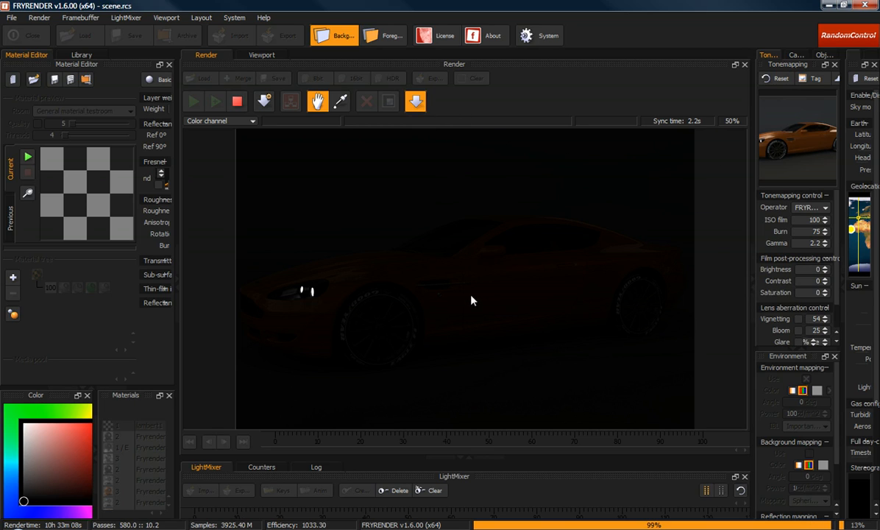
{"action": "mouse_move", "coordinate": [372, 335]}
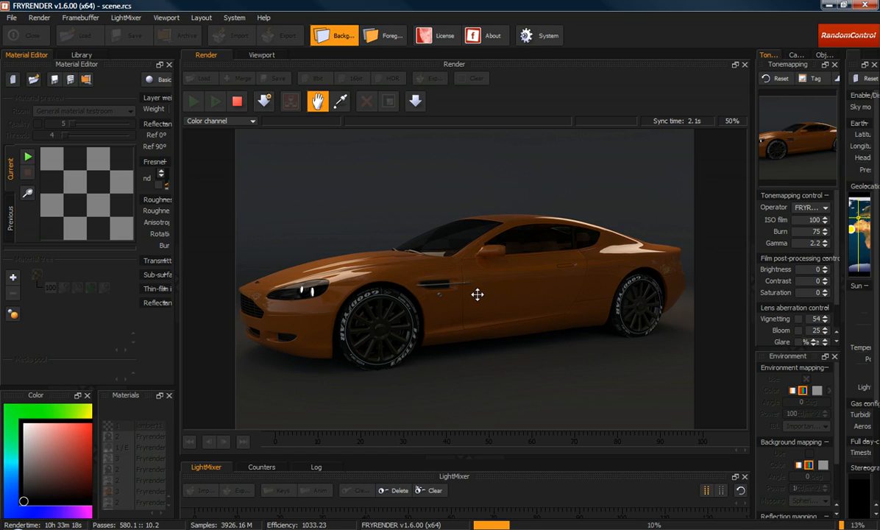
{"action": "mouse_move", "coordinate": [412, 282]}
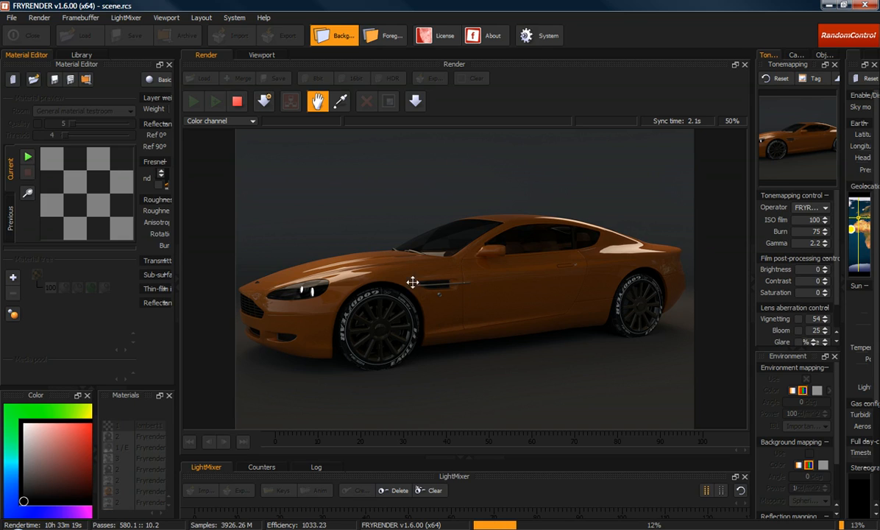
{"action": "mouse_move", "coordinate": [350, 276]}
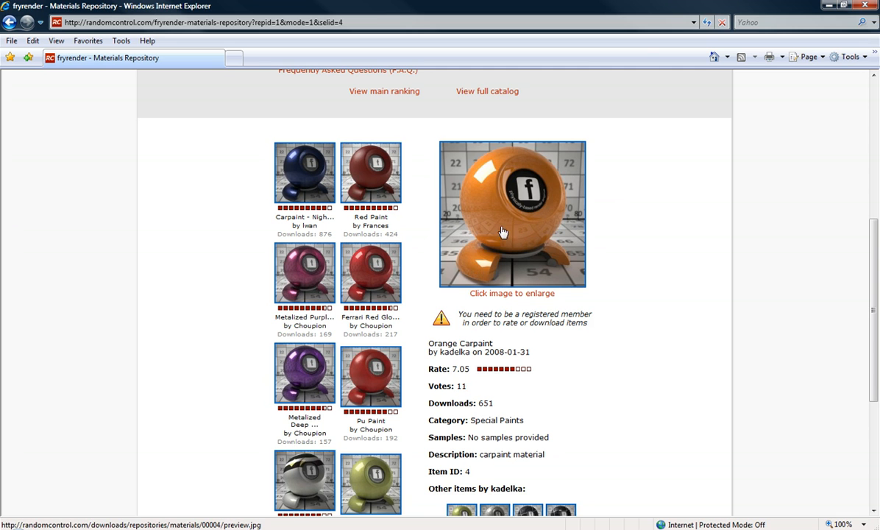
Step: Scroll the Materials Repository page to review Orange Carpaint and the neighbouring carpaint materials
{"action": "scroll", "scroll_direction": "down", "scroll_amount": 3}
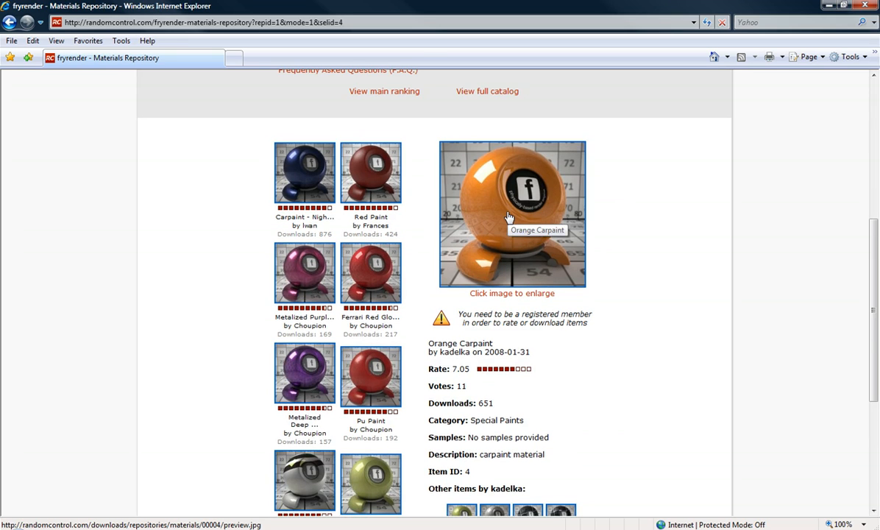
{"action": "scroll", "scroll_direction": "down", "scroll_amount": 3}
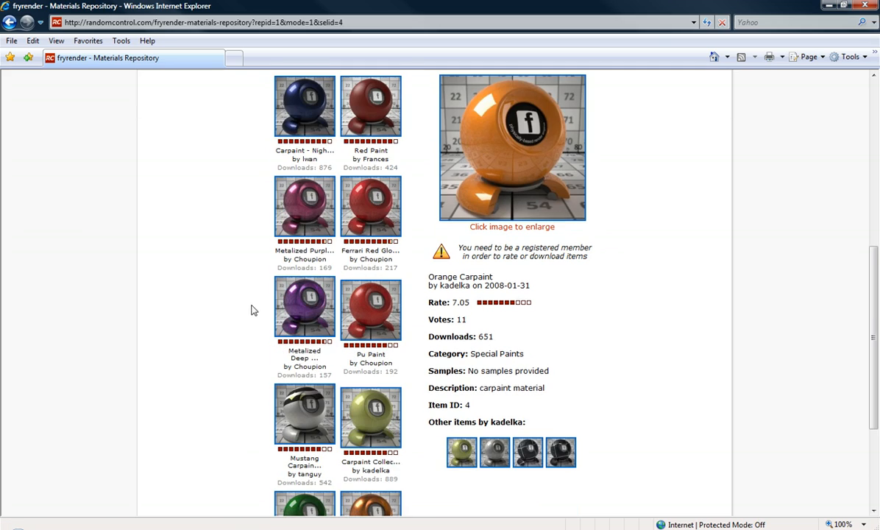
{"action": "mouse_move", "coordinate": [365, 262]}
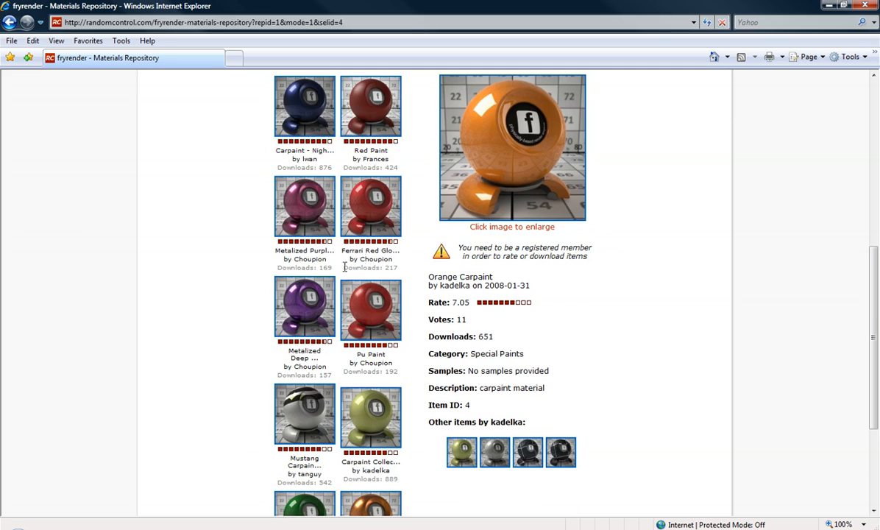
{"action": "scroll", "scroll_direction": "down", "scroll_amount": 3}
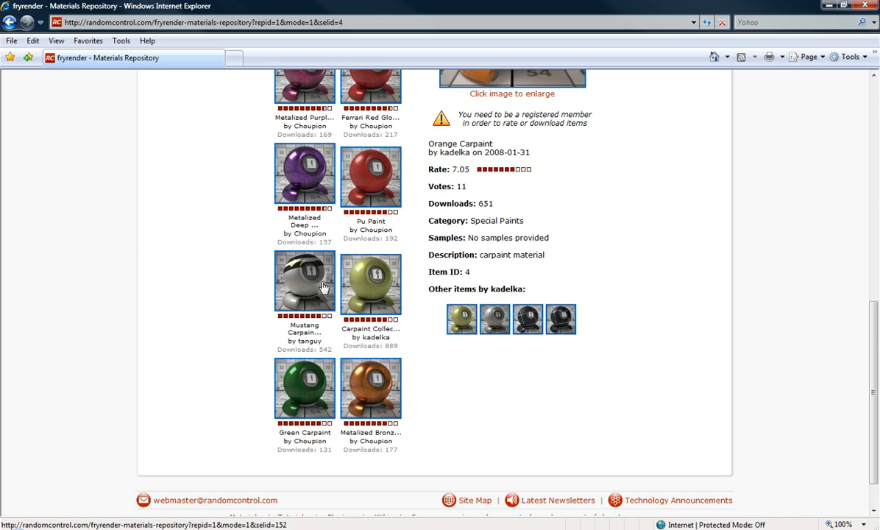
{"action": "scroll", "scroll_direction": "up", "scroll_amount": 3}
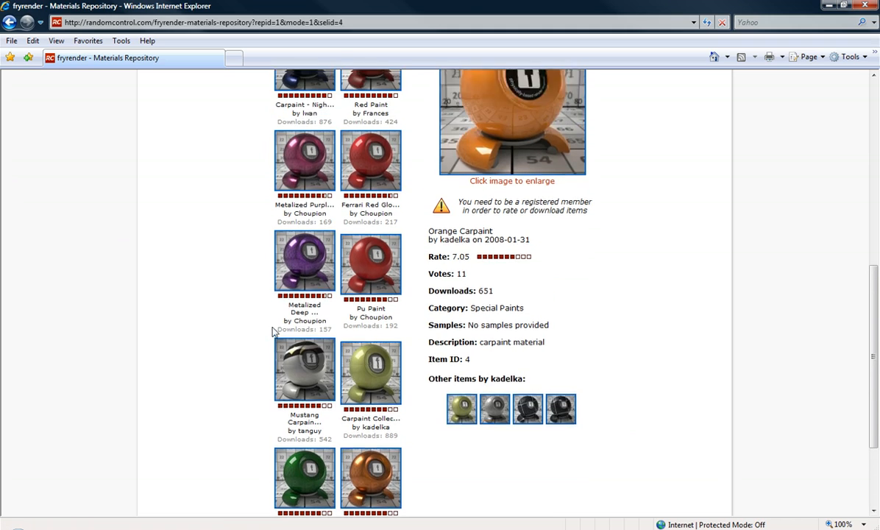
{"action": "scroll", "scroll_direction": "down", "scroll_amount": 3}
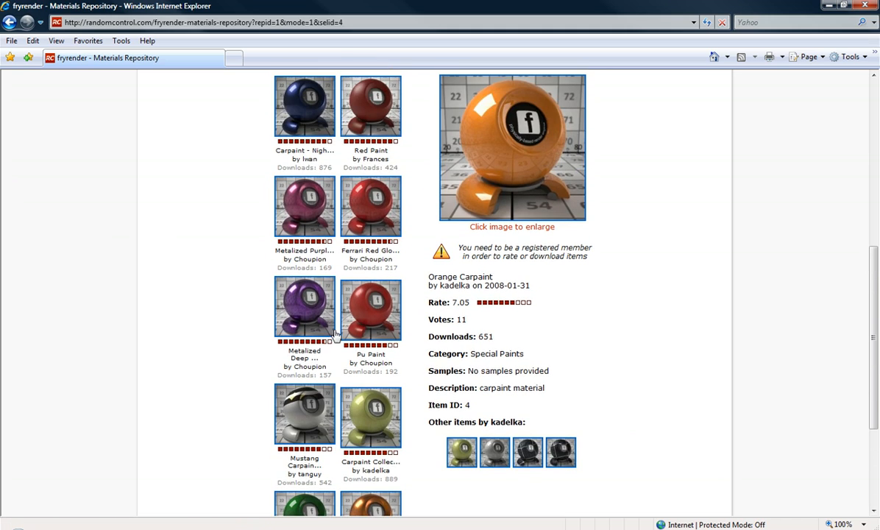
{"action": "mouse_move", "coordinate": [512, 224]}
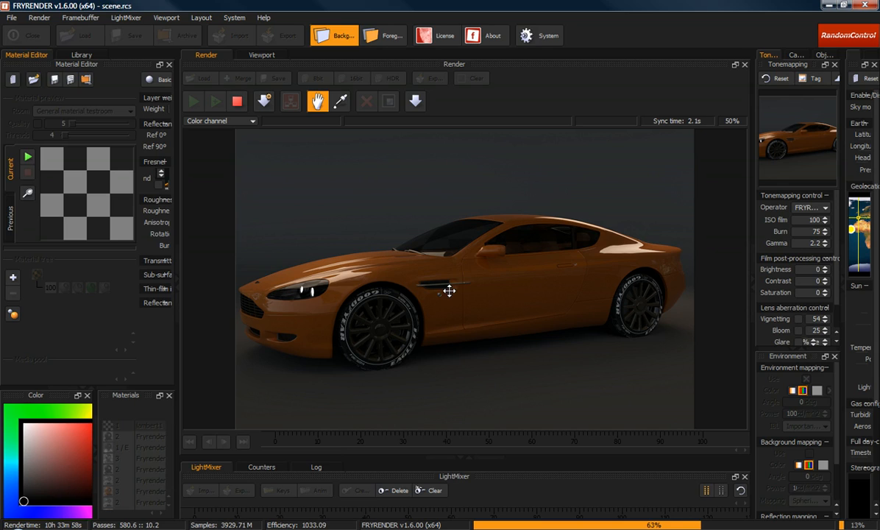
{"action": "left_click", "coordinate": [236, 100]}
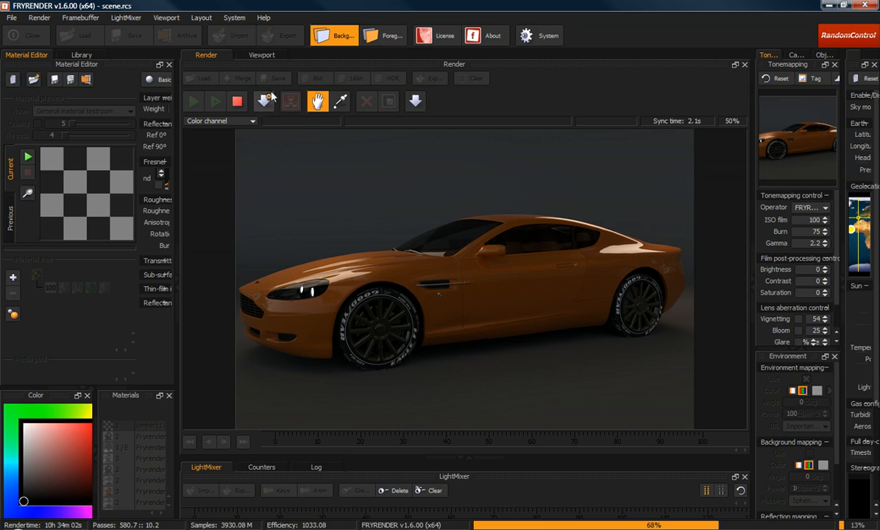
{"action": "mouse_move", "coordinate": [316, 100]}
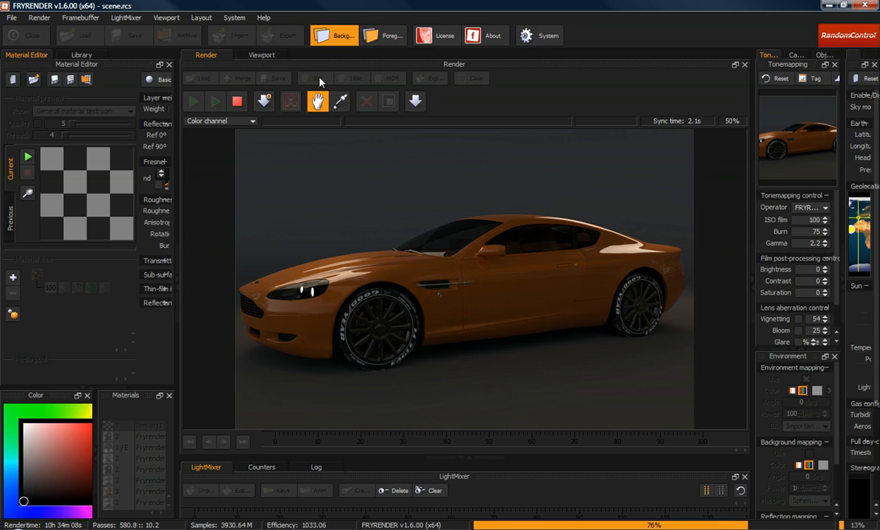
{"action": "mouse_move", "coordinate": [346, 81]}
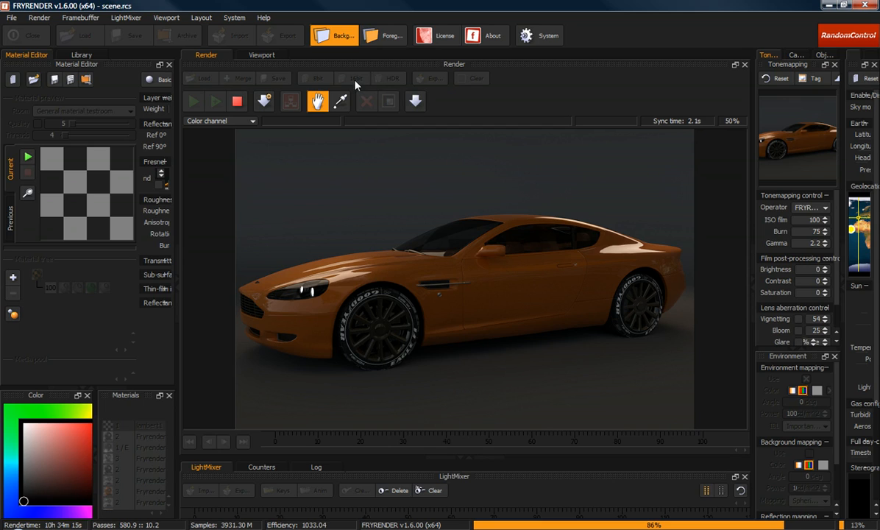
{"action": "mouse_move", "coordinate": [412, 160]}
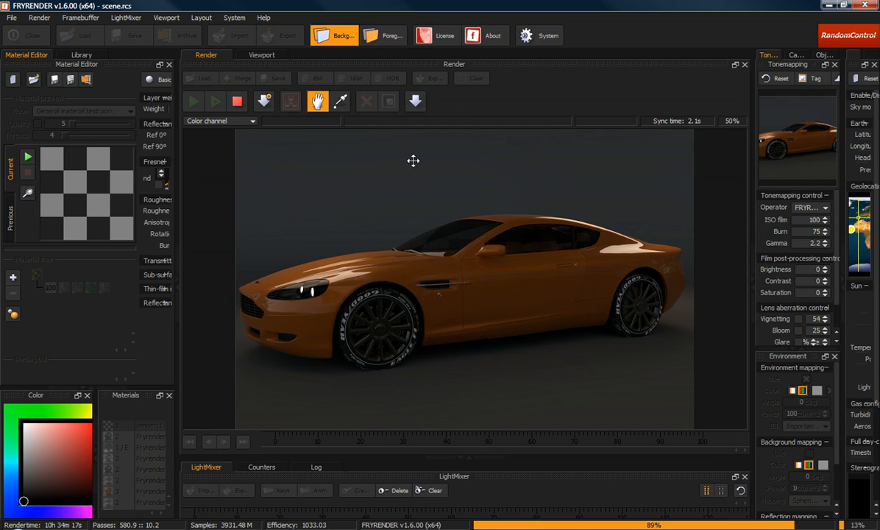
{"action": "mouse_move", "coordinate": [459, 284]}
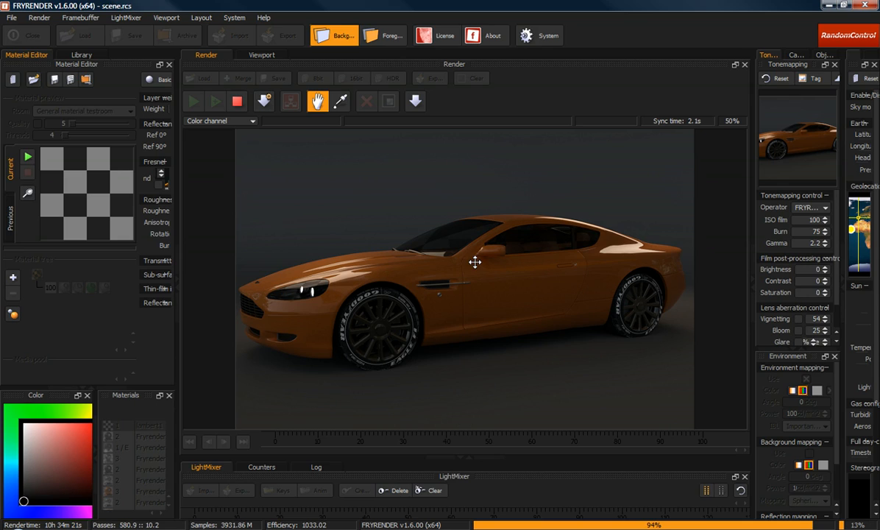
{"action": "mouse_move", "coordinate": [494, 308]}
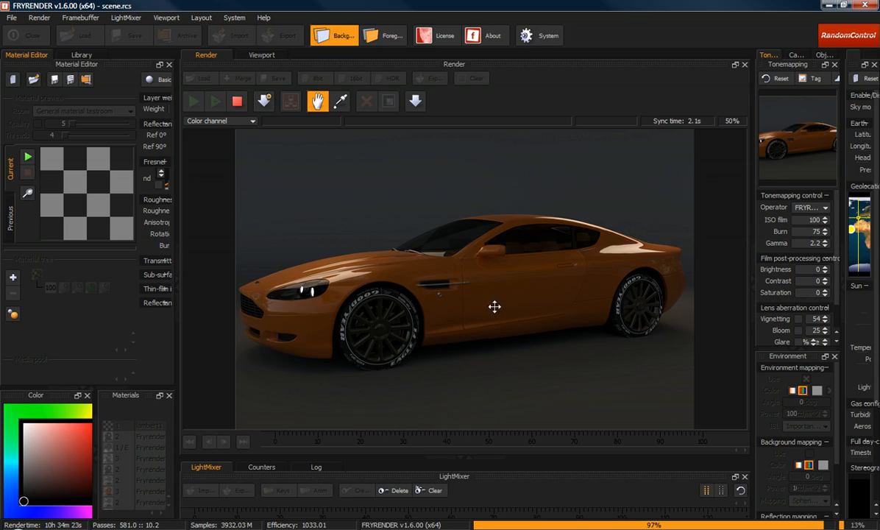
{"action": "mouse_move", "coordinate": [431, 308]}
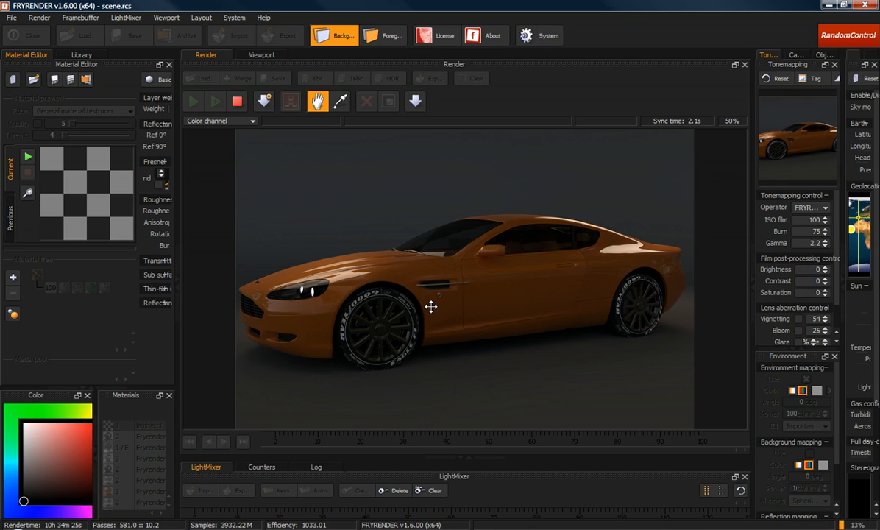
{"action": "mouse_move", "coordinate": [494, 320]}
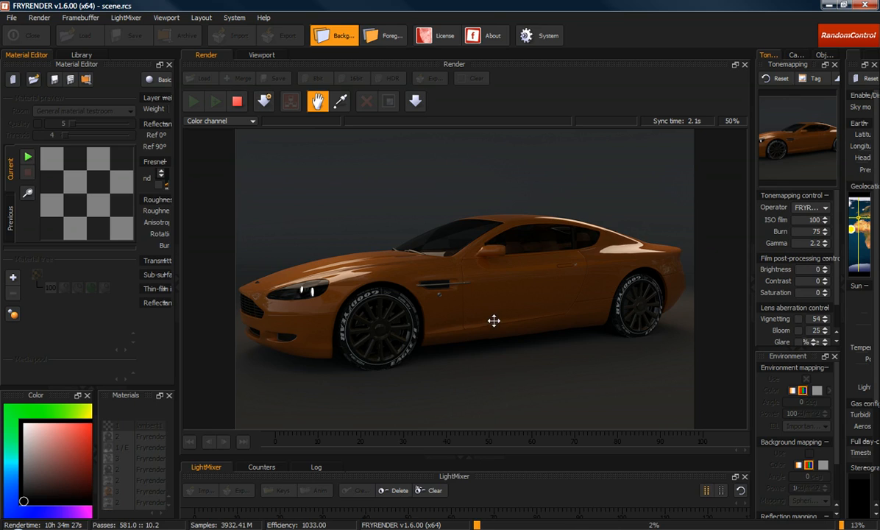
{"action": "mouse_move", "coordinate": [406, 314]}
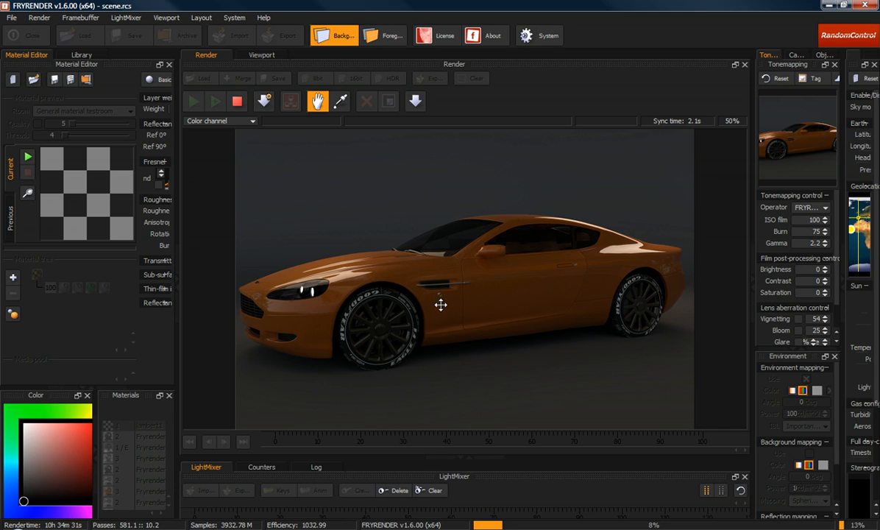
{"action": "mouse_move", "coordinate": [509, 297]}
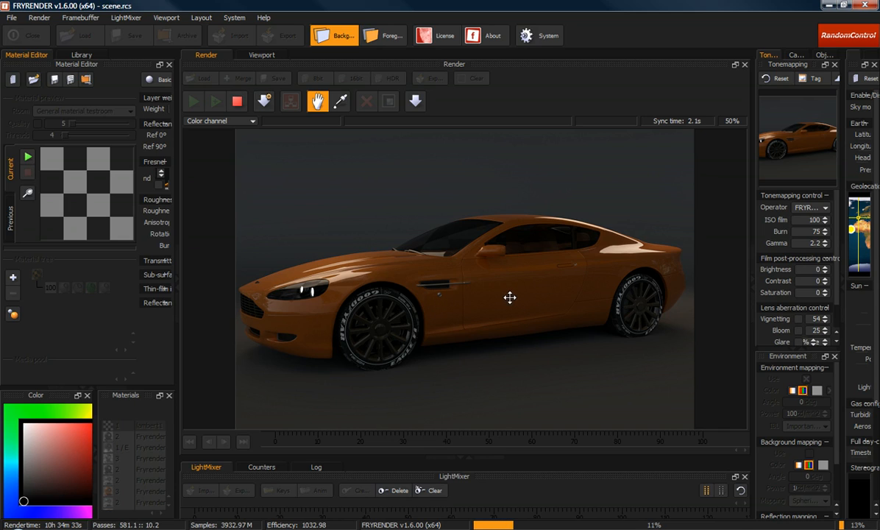
{"action": "mouse_move", "coordinate": [494, 298]}
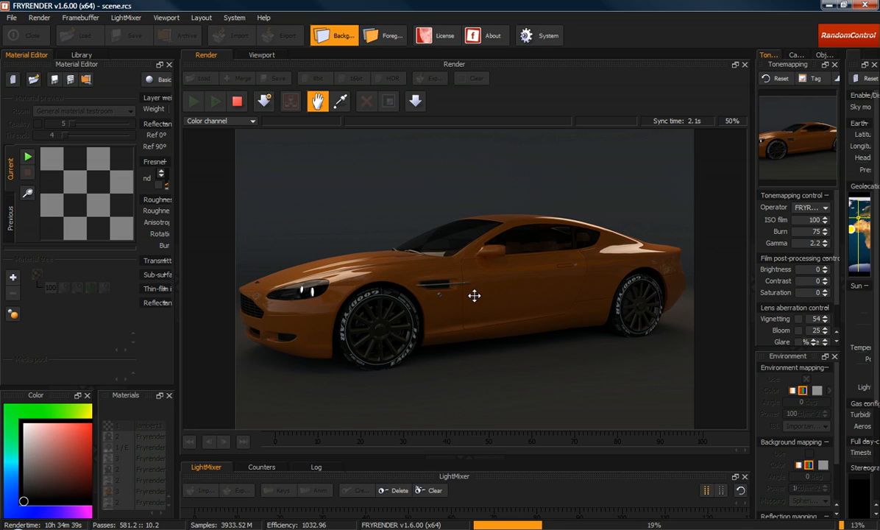
{"action": "mouse_move", "coordinate": [491, 294]}
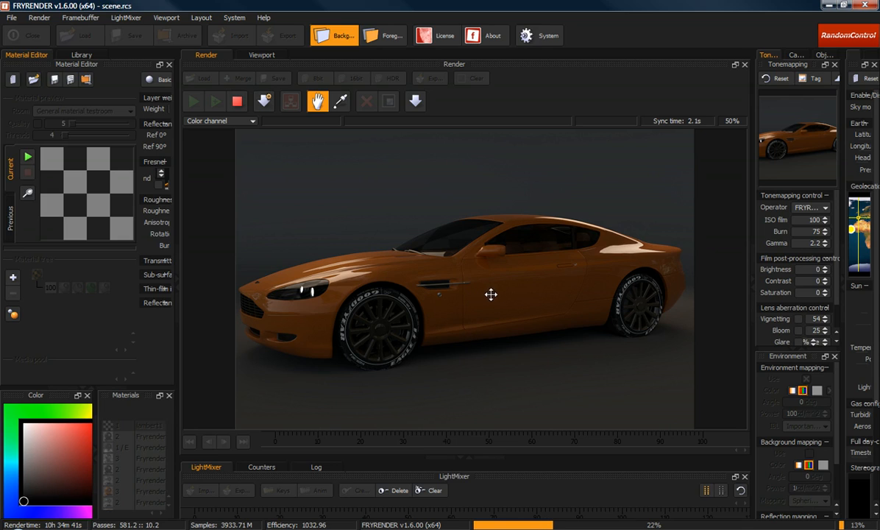